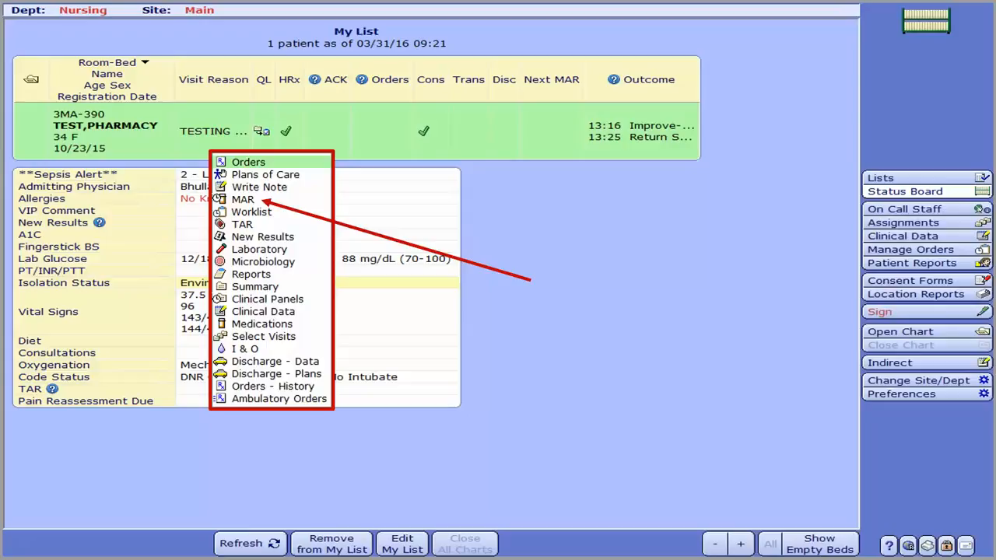
- Open the test patient's chart from My List, landing on the plan of care
{"action": "left_click", "coordinate": [264, 174]}
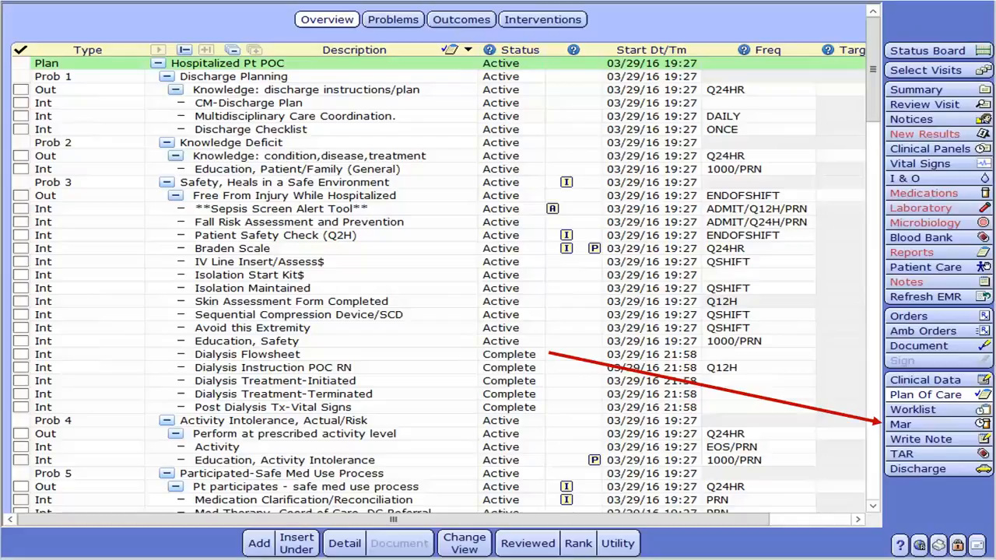
{"action": "left_click", "coordinate": [912, 423]}
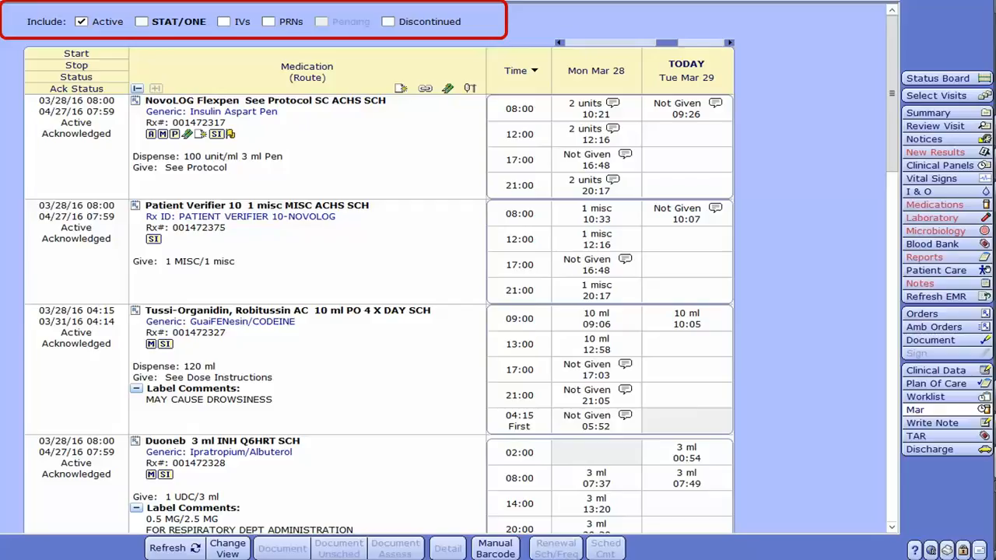
{"action": "mouse_move", "coordinate": [843, 119]}
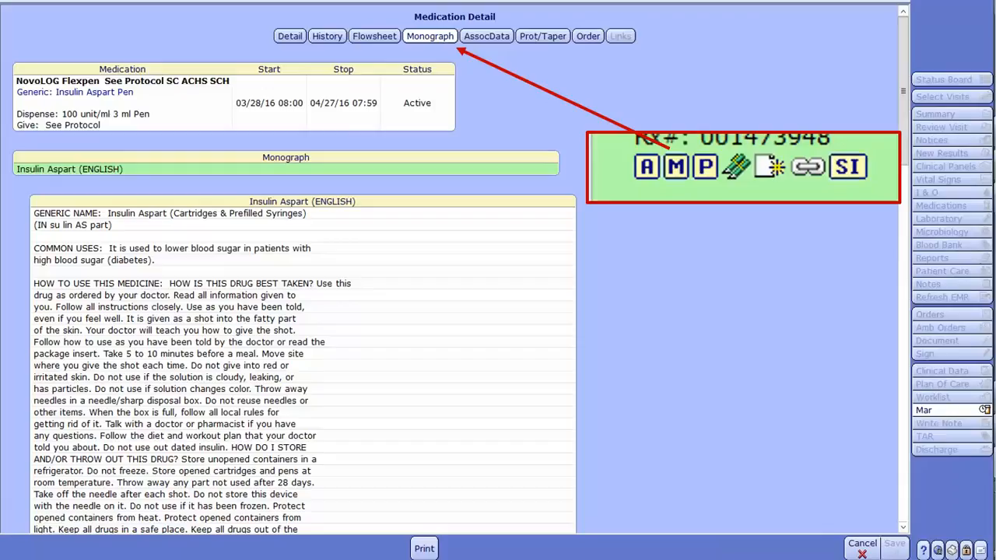
- Show the NovoLOG Flexpen flowsheet with injection sites alternating left and right abdomen
{"action": "left_click", "coordinate": [373, 36]}
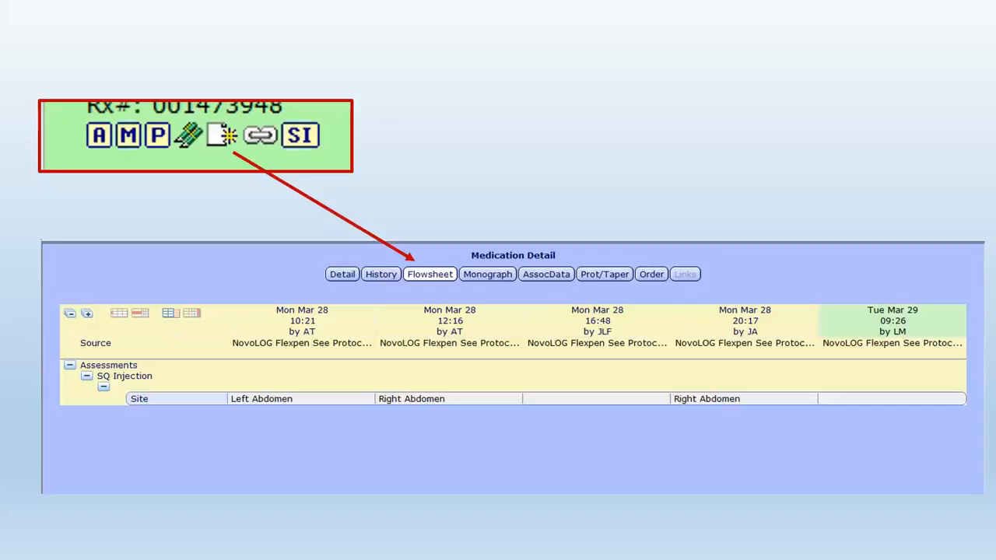
- Bring up a blank Special Instruction entry for the NovoLOG Flexpen order
{"action": "left_click", "coordinate": [302, 134]}
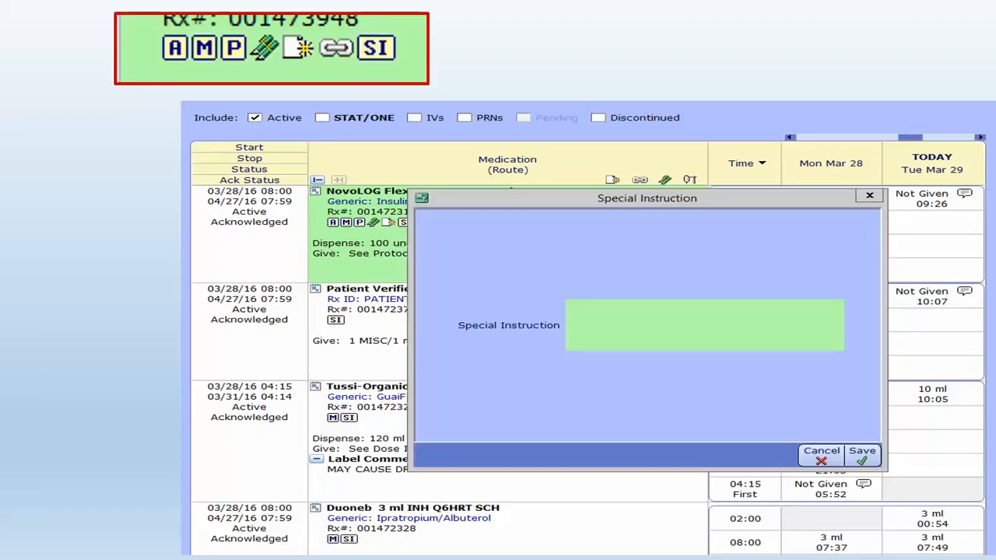